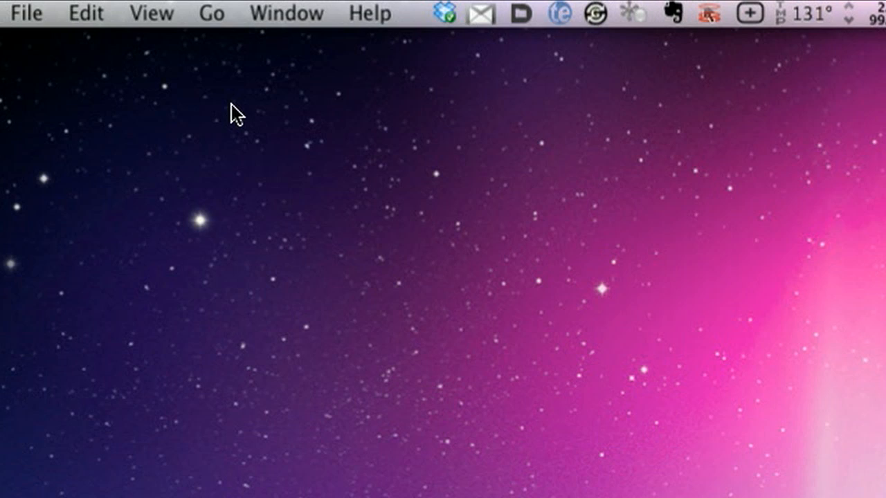
# - Snap the Finder's Go menu with Voila's Menu capture into a new library snap
pyautogui.click(212, 13)
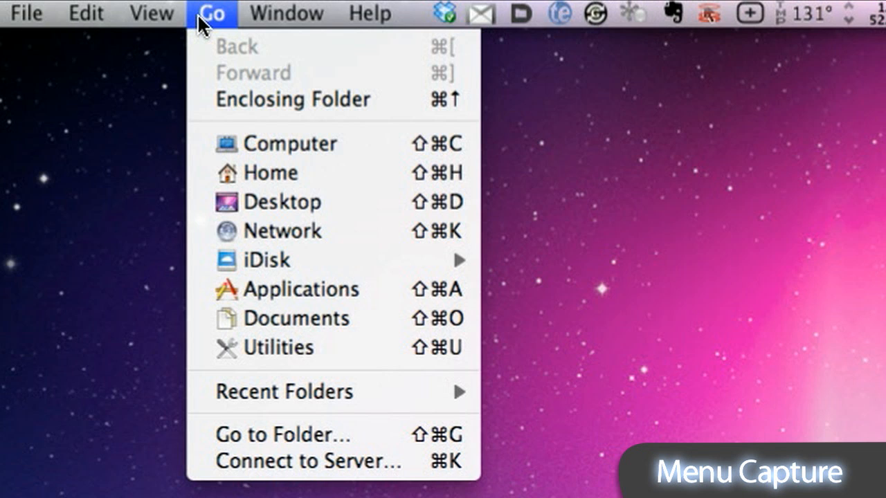
pyautogui.moveTo(205, 24)
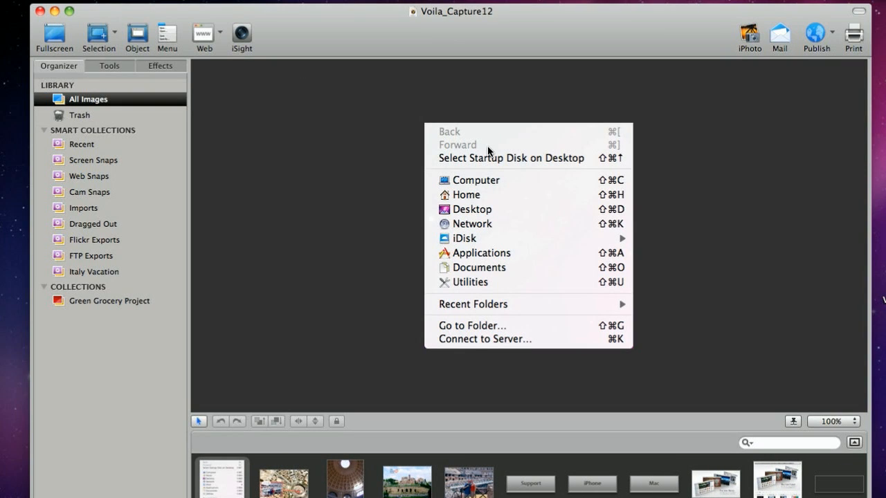
pyautogui.click(240, 38)
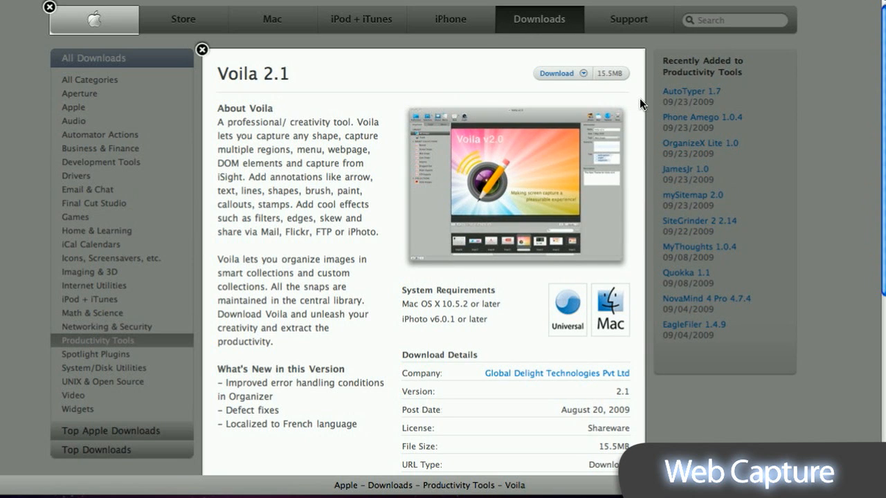
pyautogui.moveTo(741, 301)
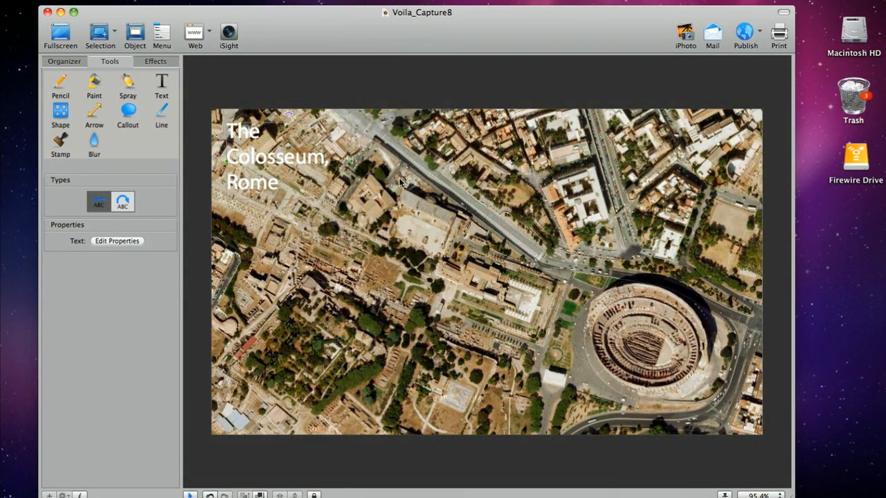
# - Add a red arrow at the Colosseum and a red upper-left rectangle, then pick the honeymoon photo
pyautogui.click(93, 143)
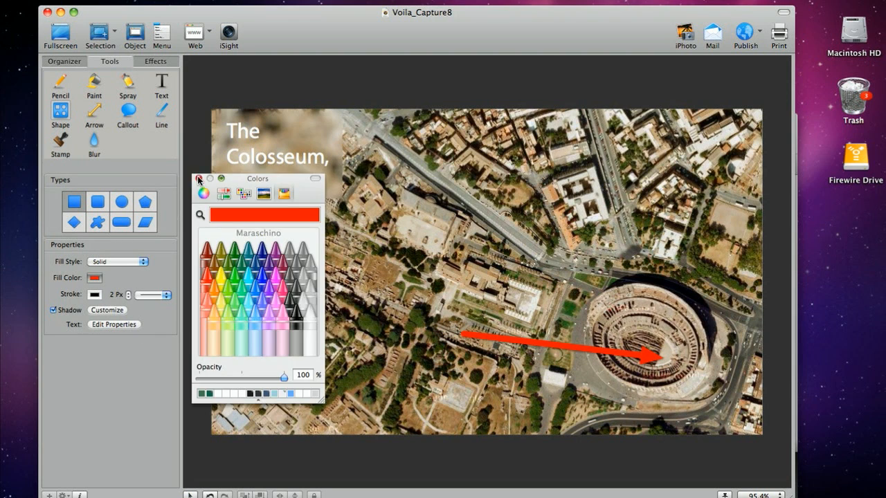
pyautogui.moveTo(224, 248); pyautogui.dragTo(464, 412)
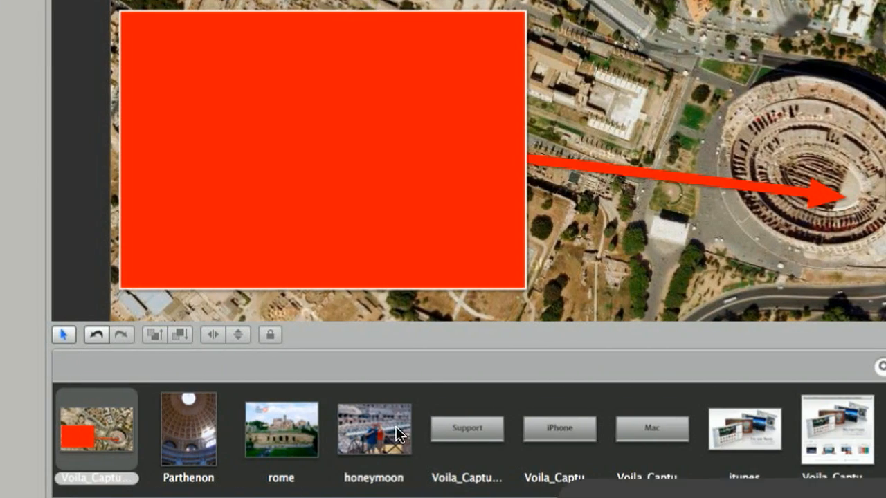
pyautogui.click(372, 431)
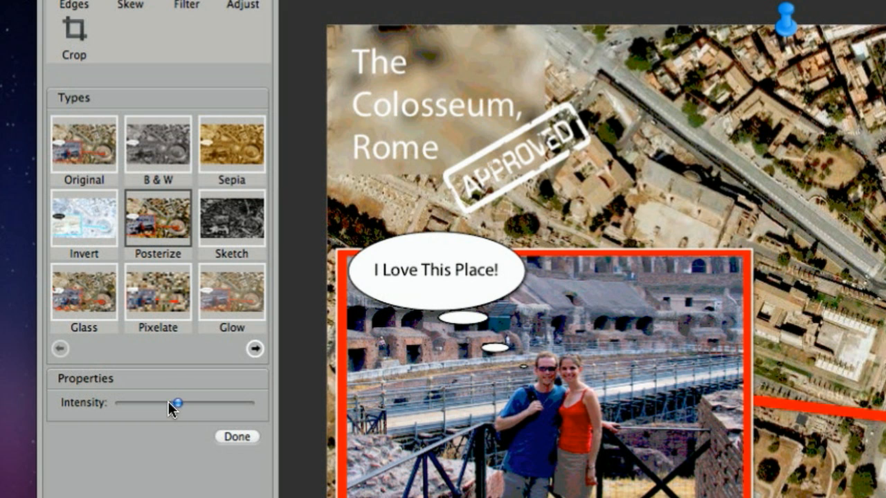
# - Lower the Posterize intensity and skew the composite's horizontal perspective toward 29°
pyautogui.moveTo(181, 402); pyautogui.dragTo(167, 402)
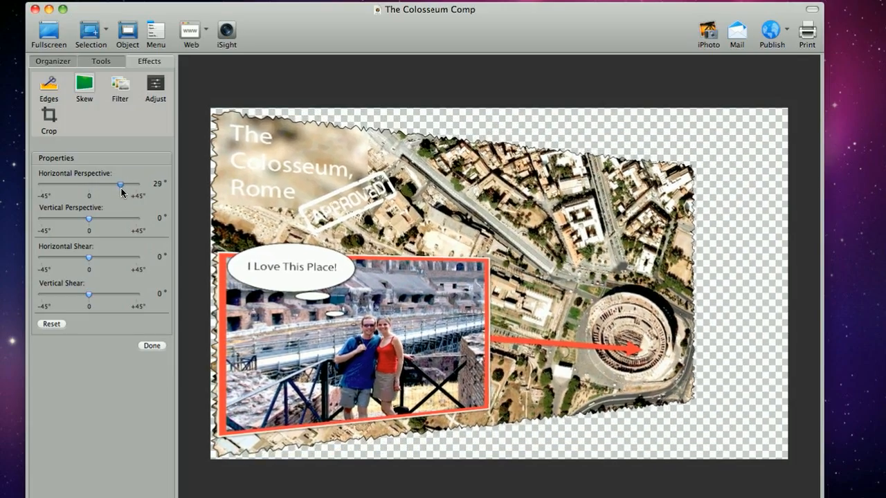
pyautogui.moveTo(122, 184); pyautogui.dragTo(125, 184)
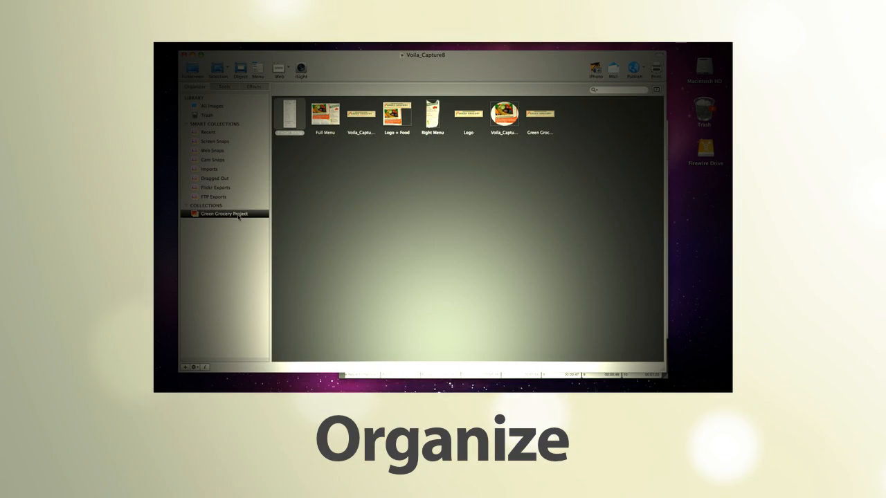
# - Show Green Grocery Project snaps and tag the Colosseum snap italy, roma, honeymoon with a Rome description
pyautogui.click(208, 105)
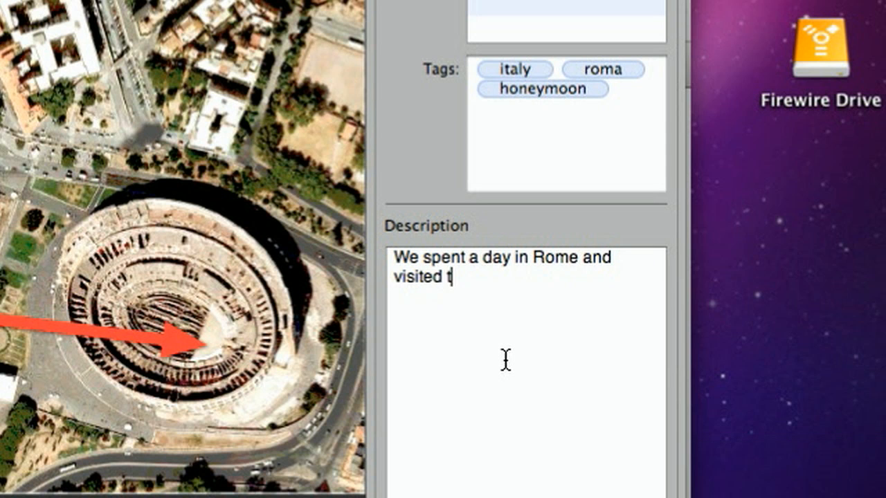
pyautogui.write('he Colosse')
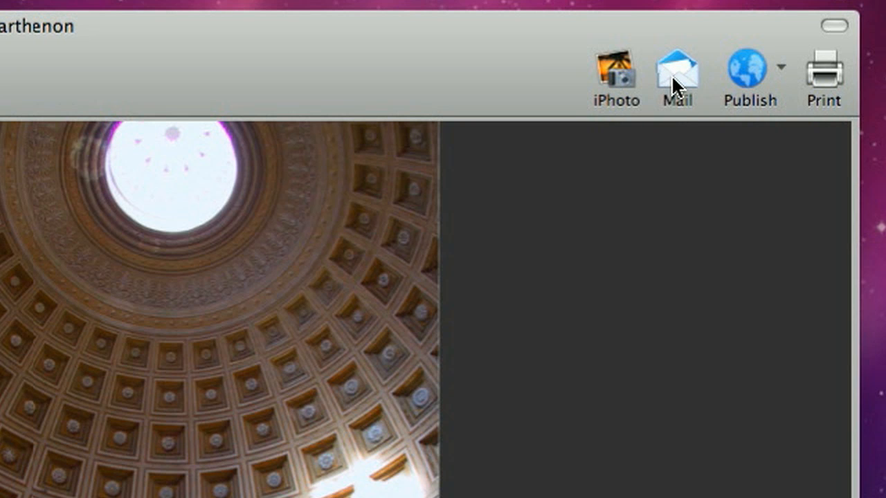
# - Email the Parthenon dome photo to a delight.com address saying 'Check out this Pi…', then export it to iPhoto
pyautogui.click(678, 66)
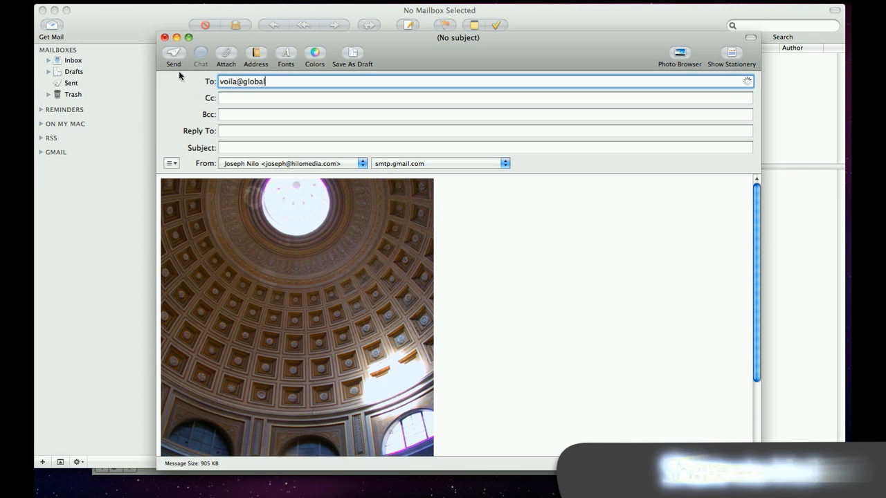
pyautogui.write('delight.com')
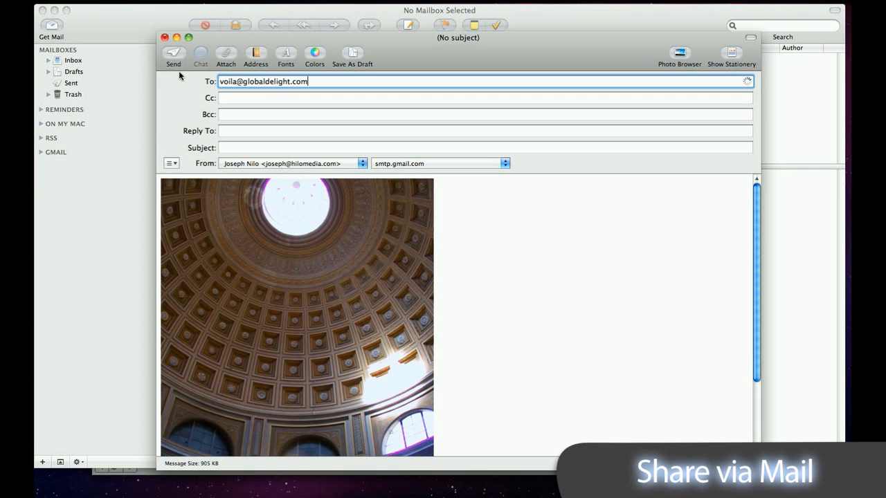
pyautogui.write('Check out this Pi')
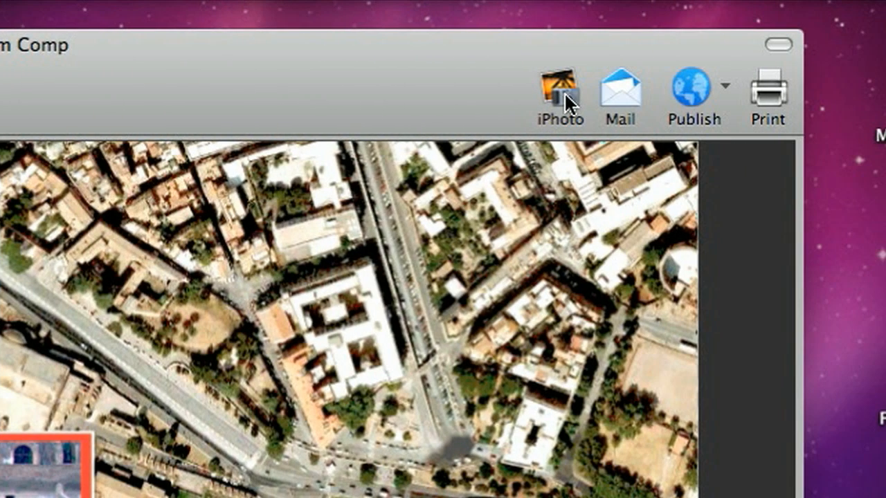
pyautogui.click(559, 83)
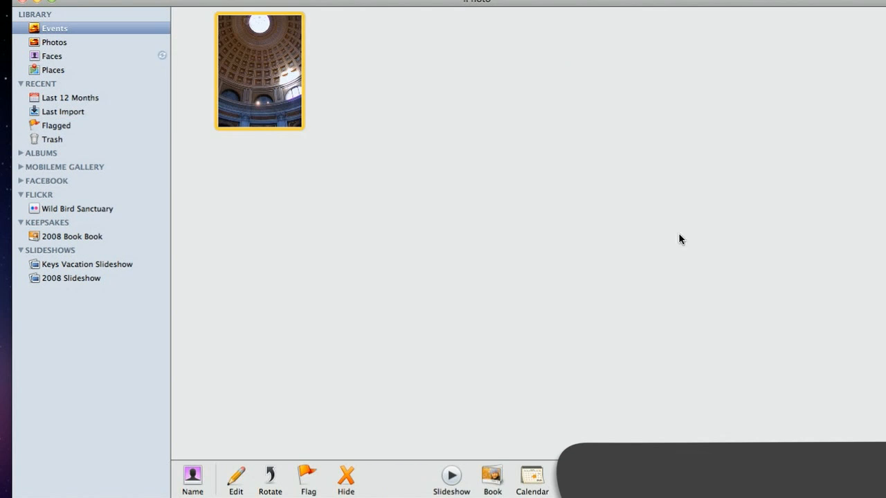
pyautogui.doubleClick(261, 72)
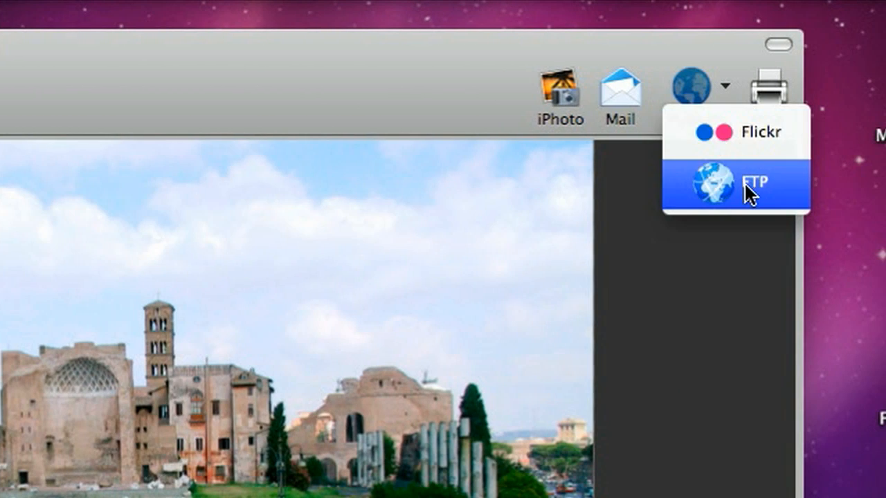
# - Upload the Rome ruins photo to a new private Flickr album named Voila
pyautogui.click(757, 181)
pyautogui.write('The Roman Fo')
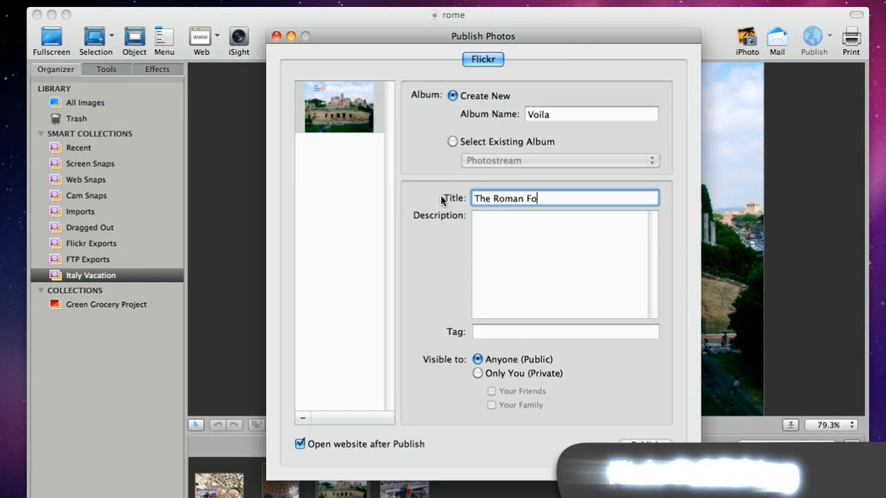
pyautogui.click(646, 444)
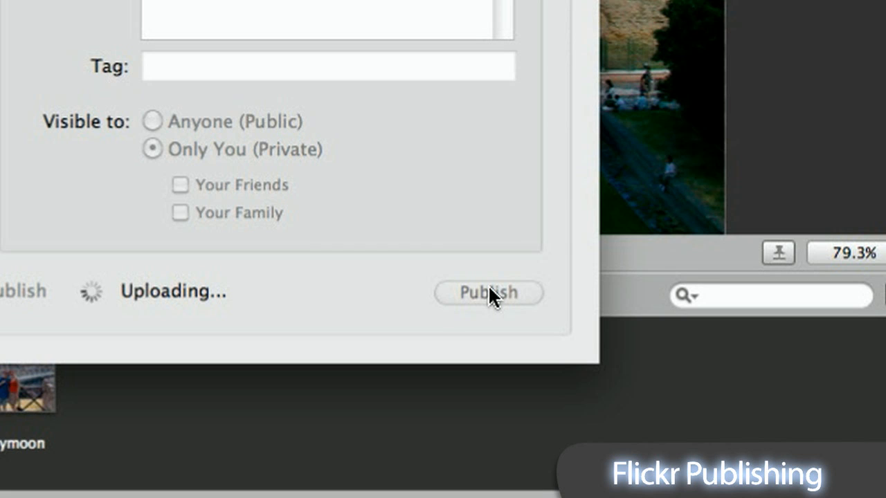